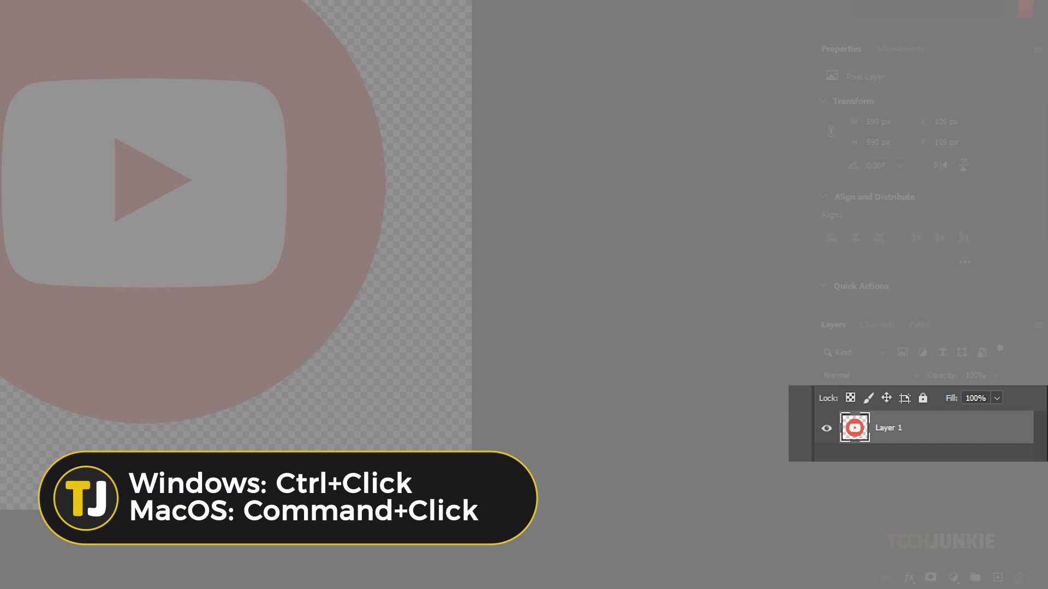
- Load the Layer 1 icon pixels as a selection outlining the red circle
left_click(854, 427)
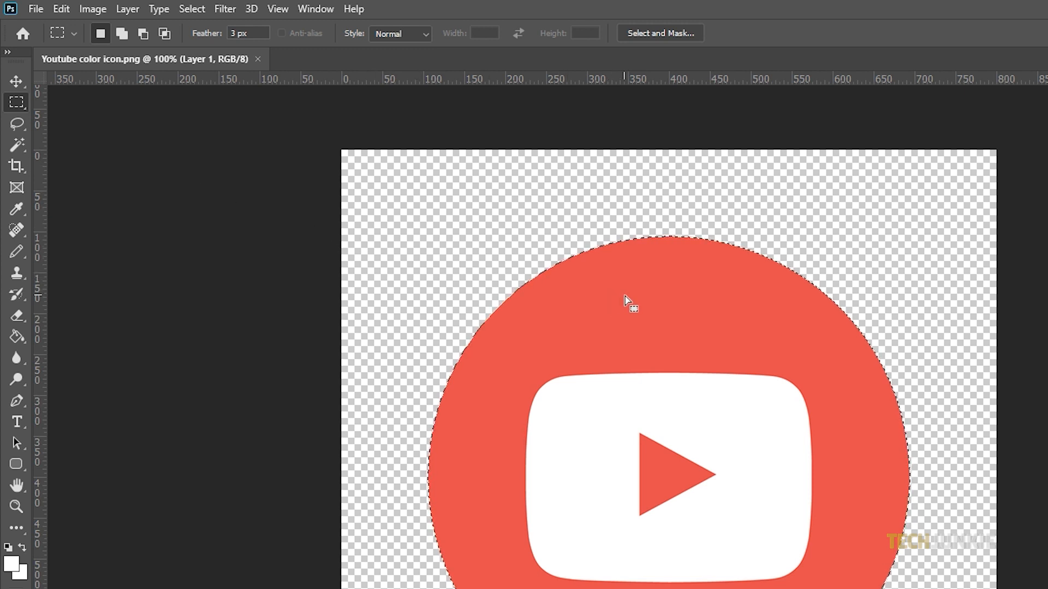
- Convert the circular selection into a work path at 2.0 pixel tolerance
right_click(627, 301)
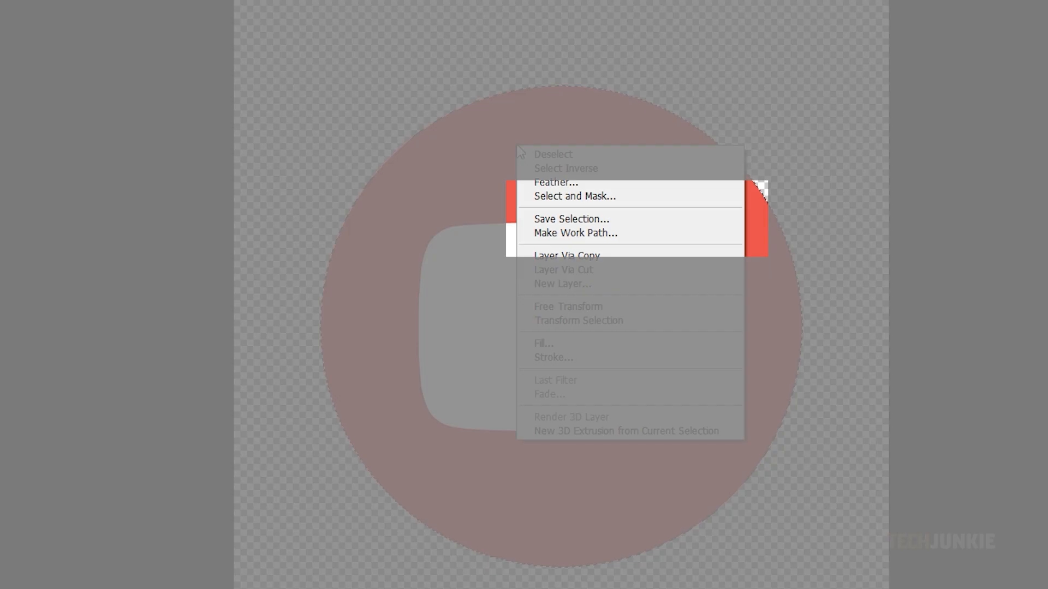
mouse_move(551, 233)
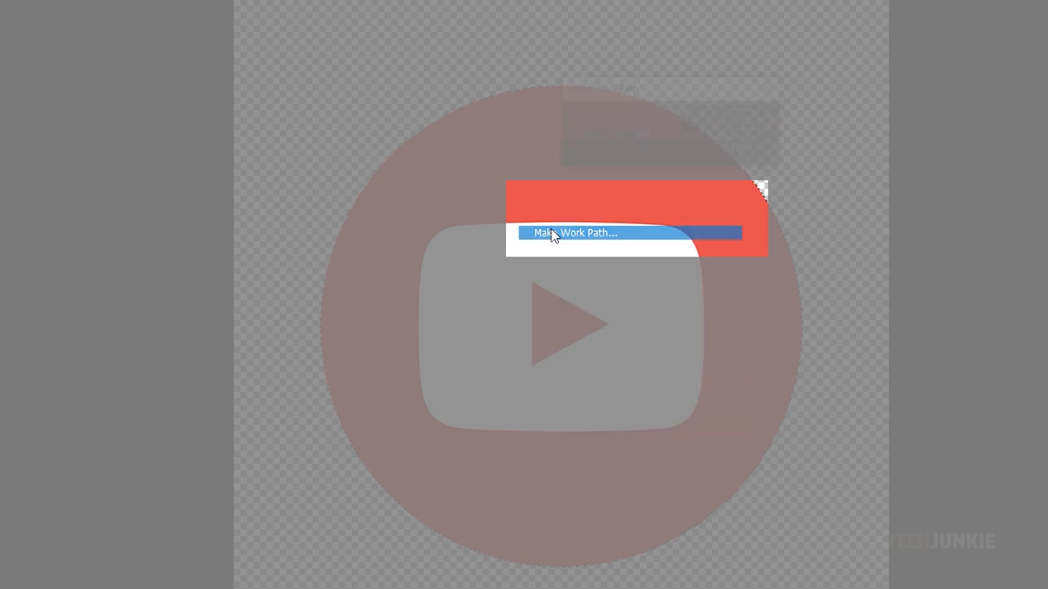
left_click(575, 233)
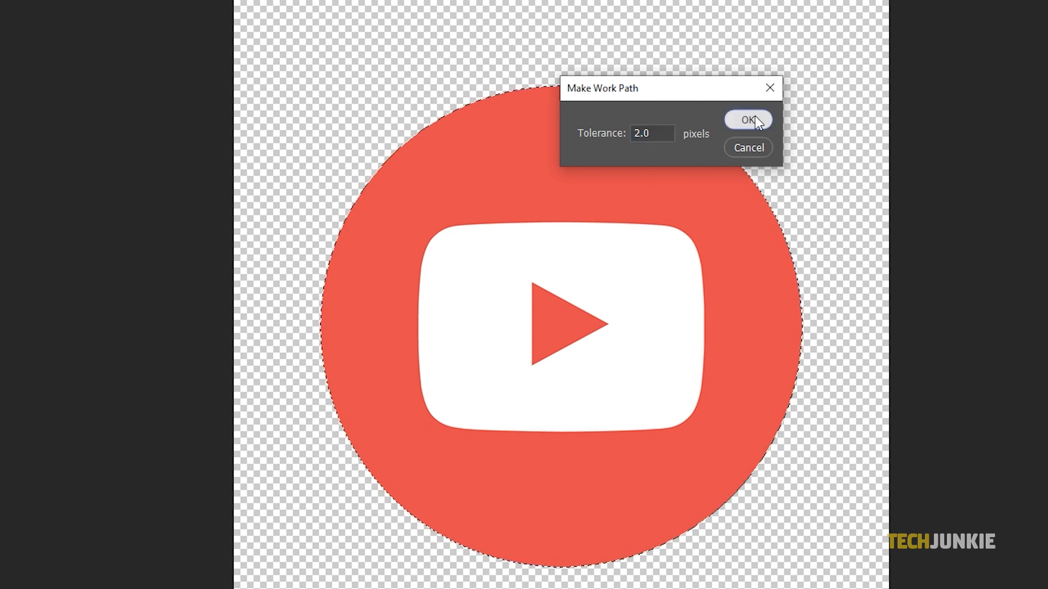
left_click(749, 120)
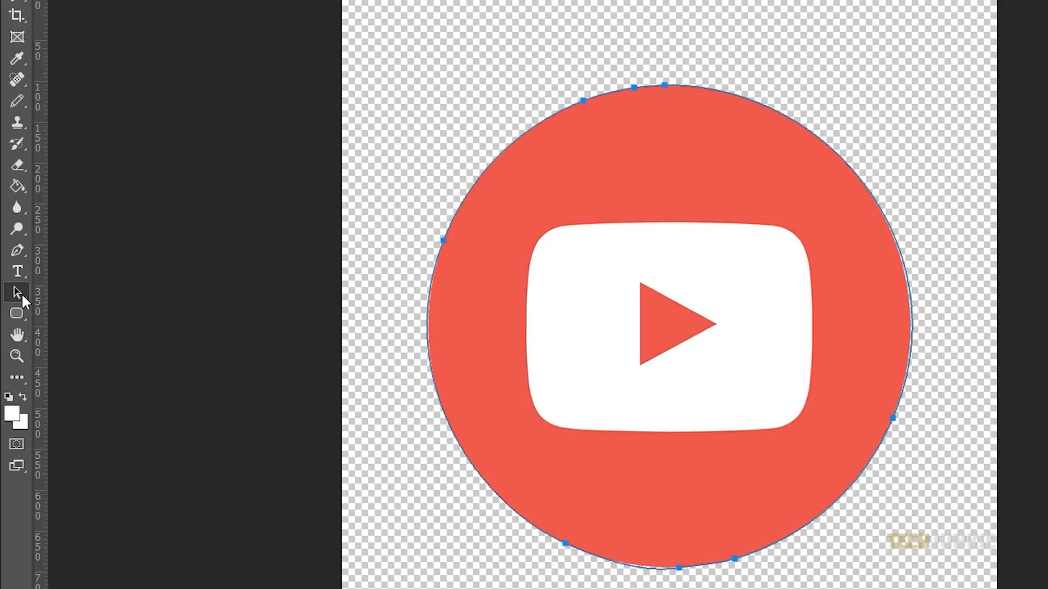
- Bring up the context menu on the icon's work path to create a vector mask
right_click(662, 171)
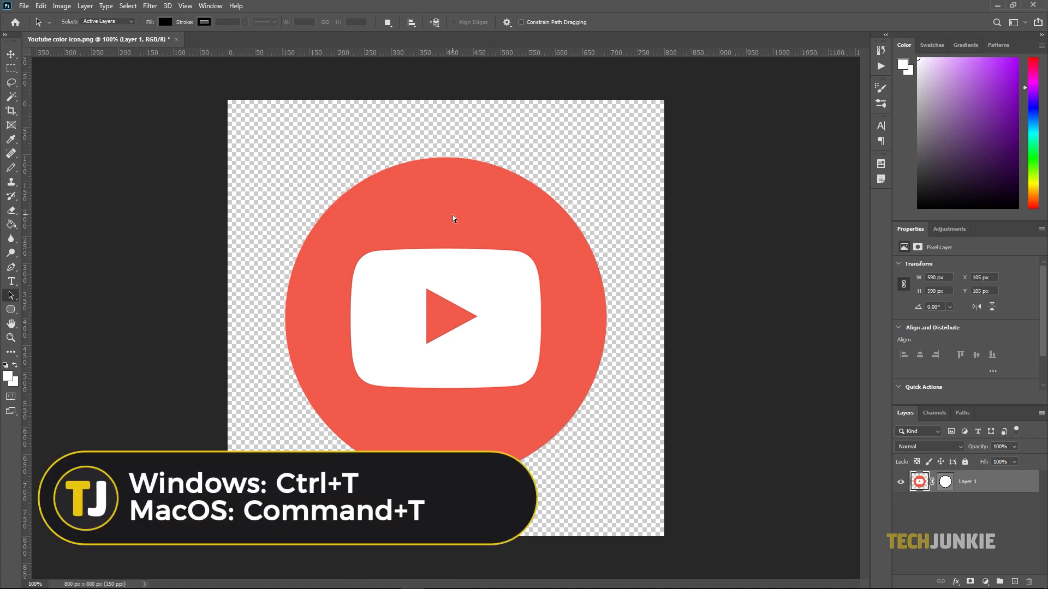
key("ctrl+t")
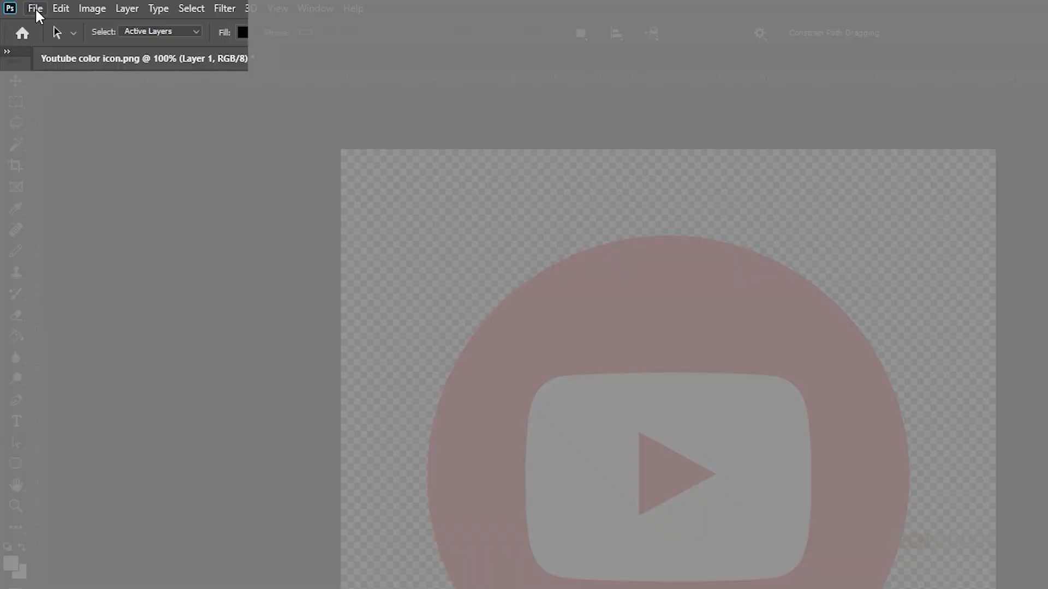
- Start Save As for 'Youtube color icon' to reach the file format list
left_click(35, 8)
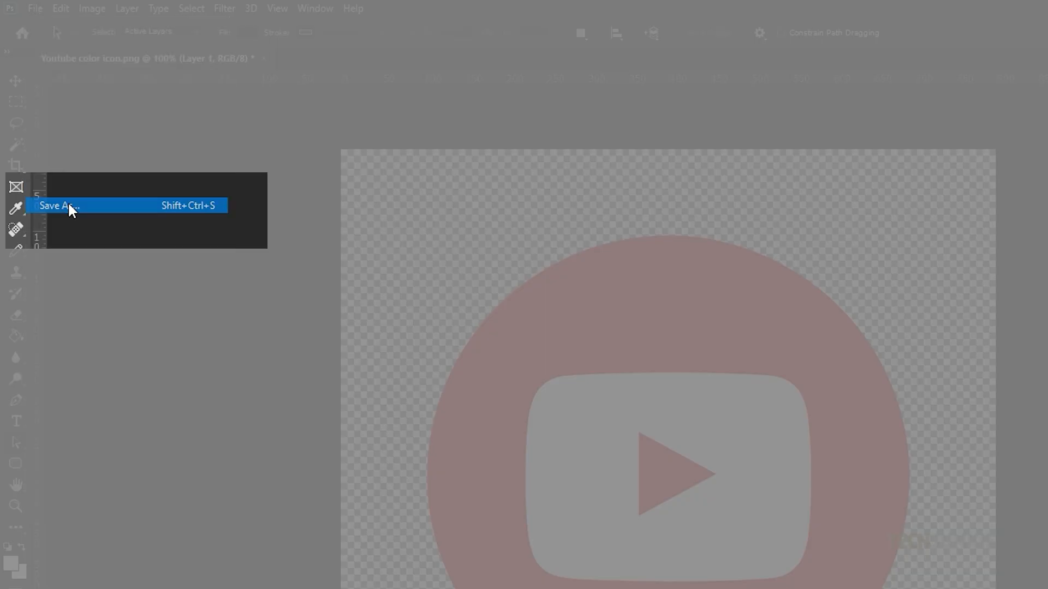
left_click(59, 206)
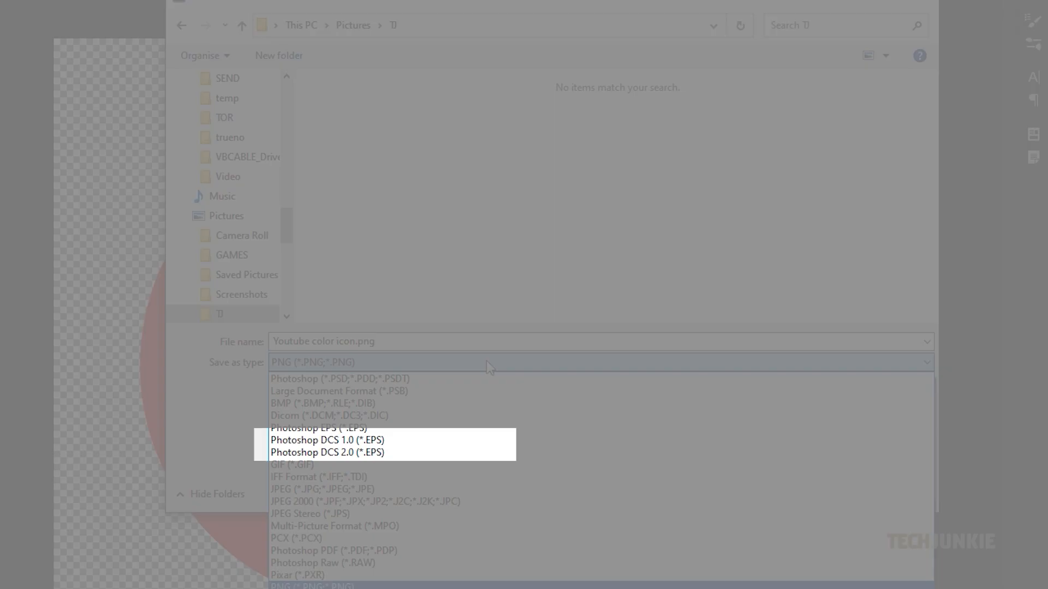
mouse_move(481, 440)
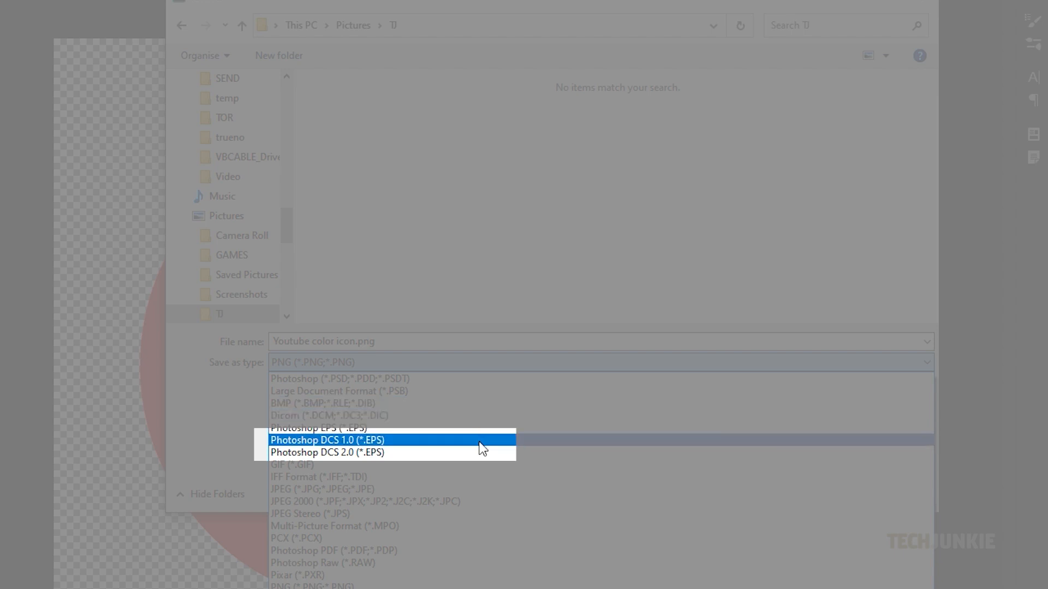